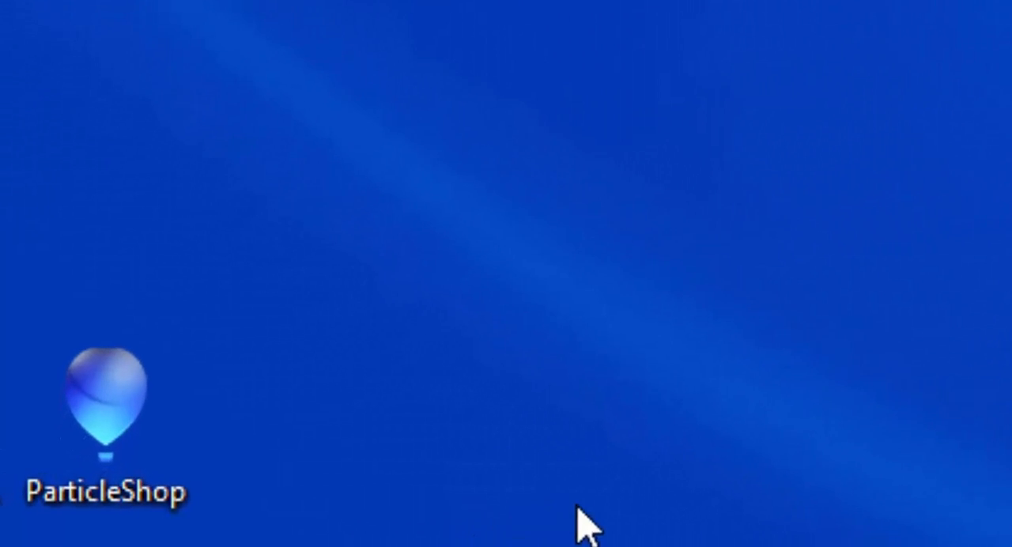
- Launch the ParticleShop installer from the desktop icon and accept the license terms
{"action": "left_click", "coordinate": [105, 403]}
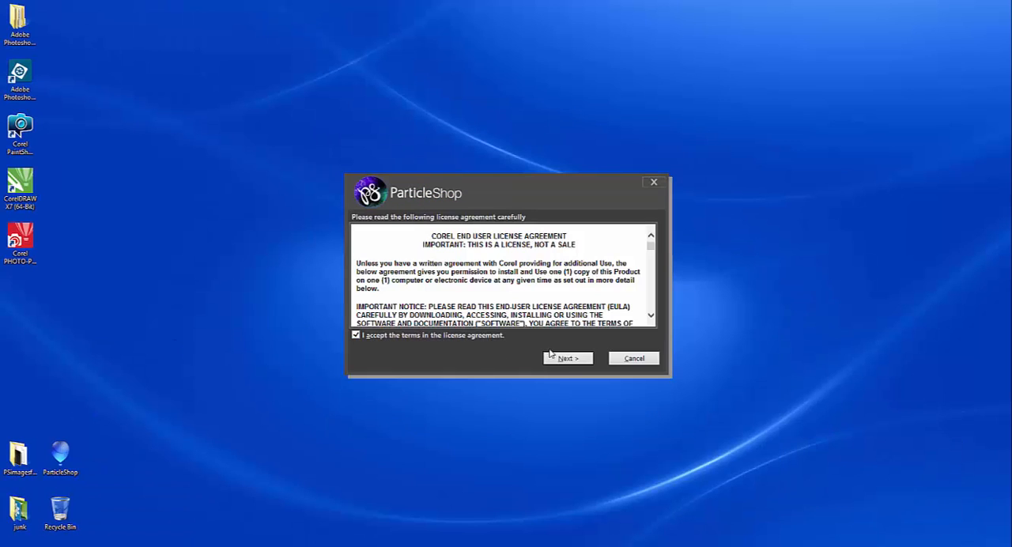
- Advance past the license, confirm the serial number and begin installing for the listed host applications
{"action": "left_click", "coordinate": [568, 358]}
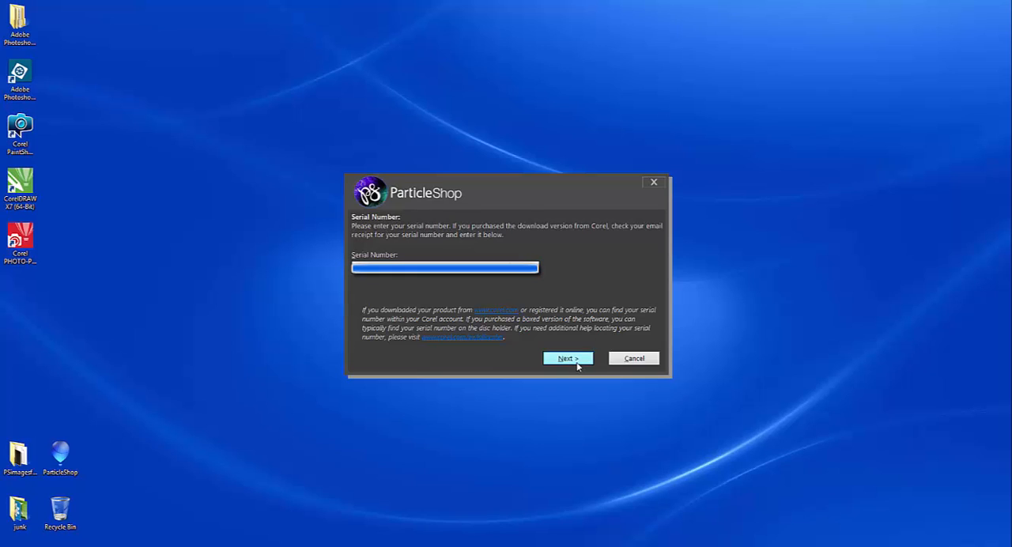
{"action": "left_click", "coordinate": [567, 358]}
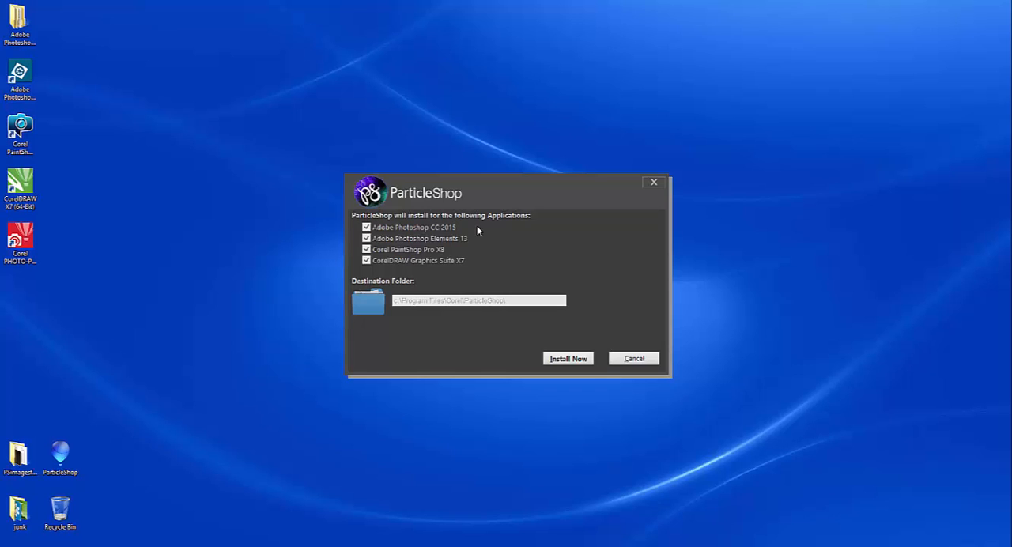
{"action": "left_click", "coordinate": [567, 358]}
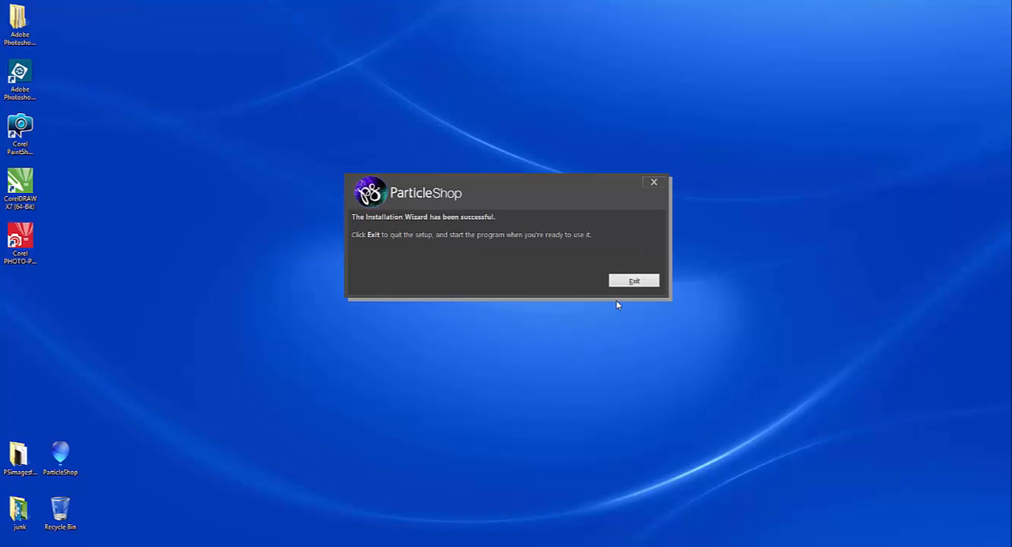
- Exit the finished setup, leaving only the desktop
{"action": "left_click", "coordinate": [633, 281]}
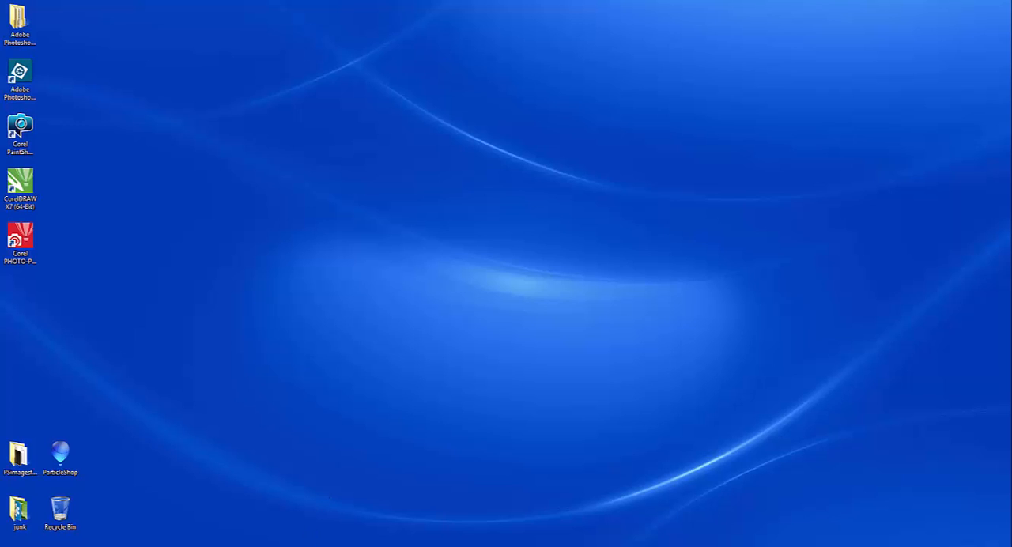
{"action": "mouse_move", "coordinate": [280, 464]}
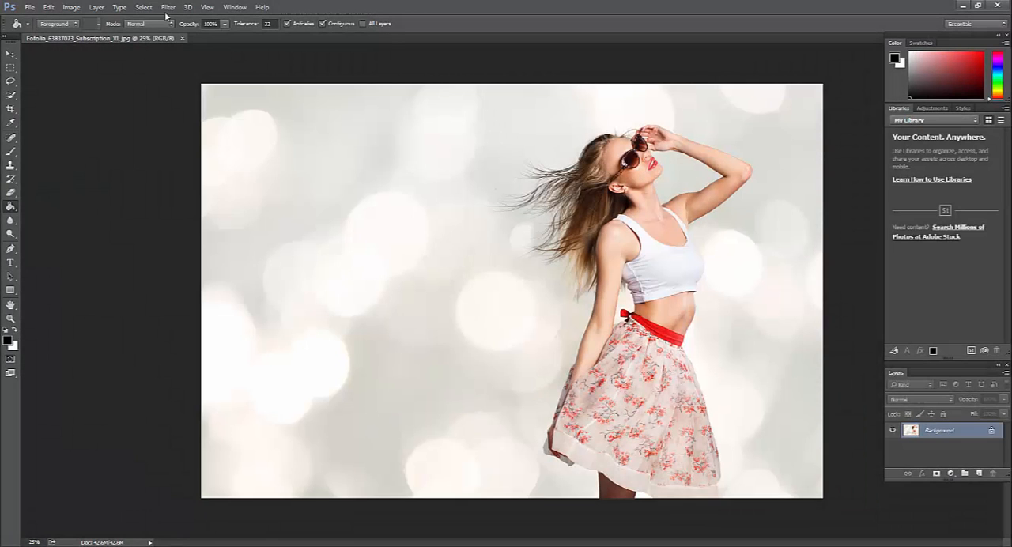
- Launch ParticleShop over the open photo via Filter > Painter > ParticleShop
{"action": "left_click", "coordinate": [168, 8]}
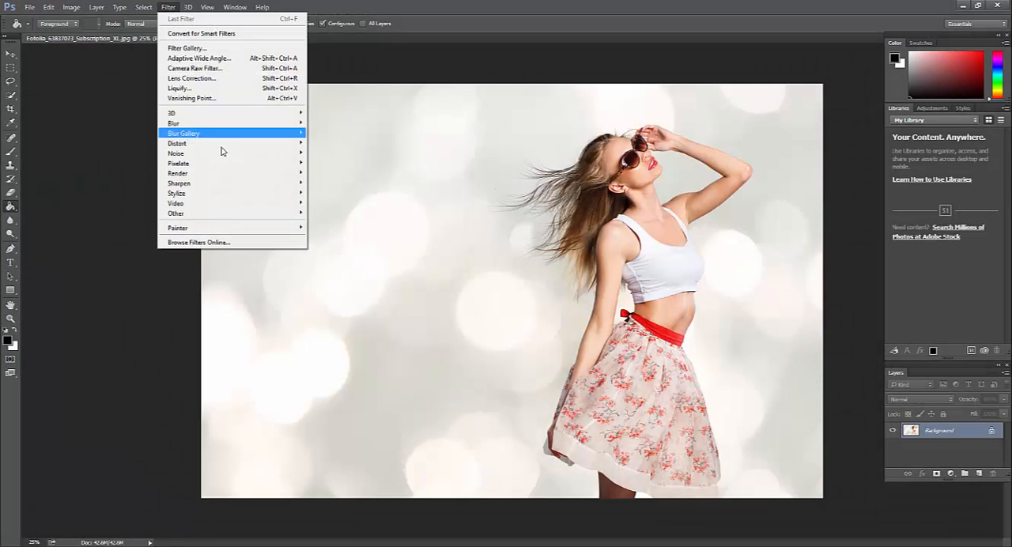
{"action": "mouse_move", "coordinate": [221, 228]}
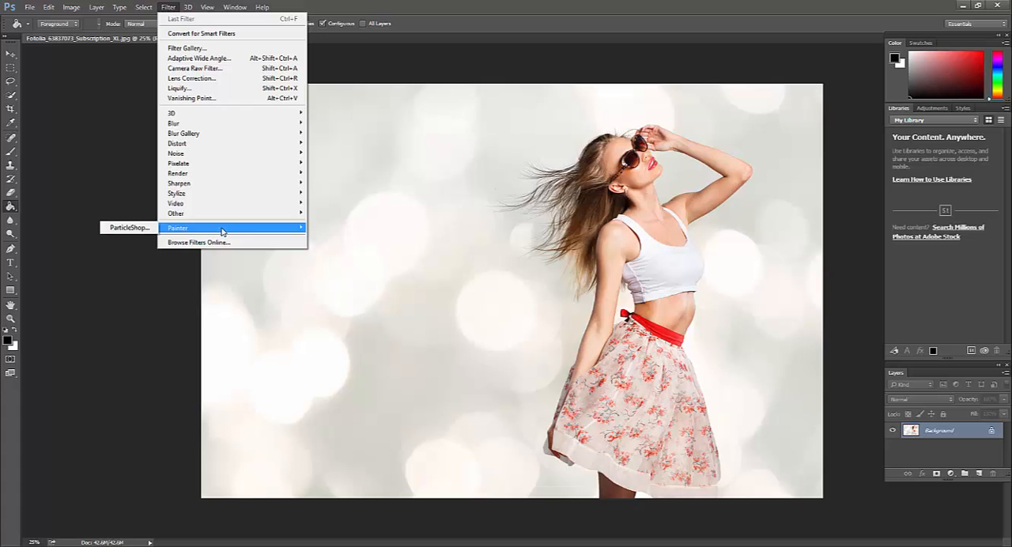
{"action": "left_click", "coordinate": [129, 227]}
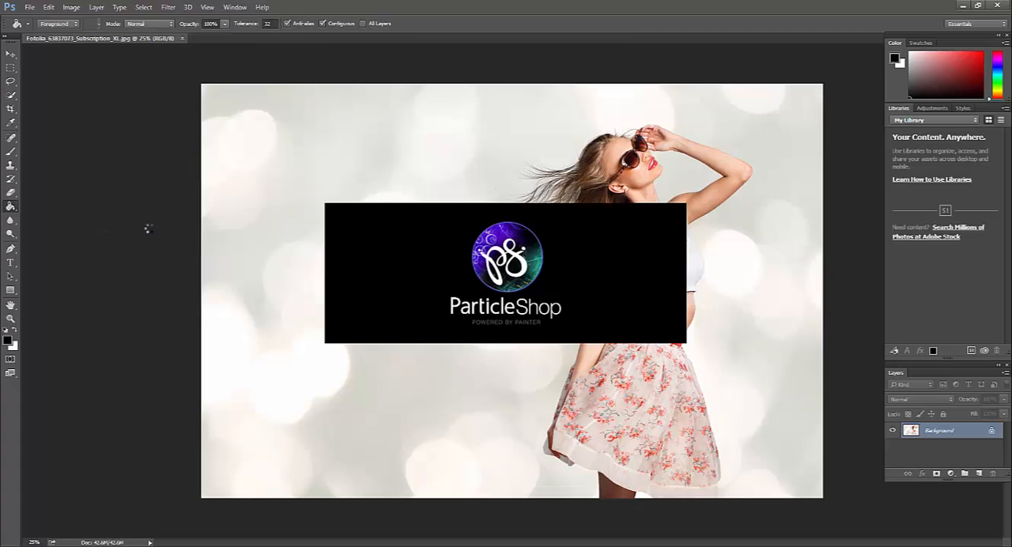